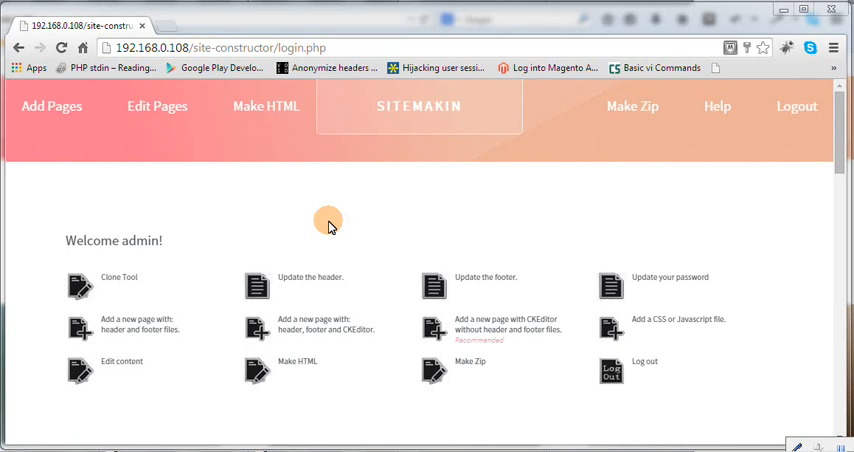
pyautogui.moveTo(320, 224)
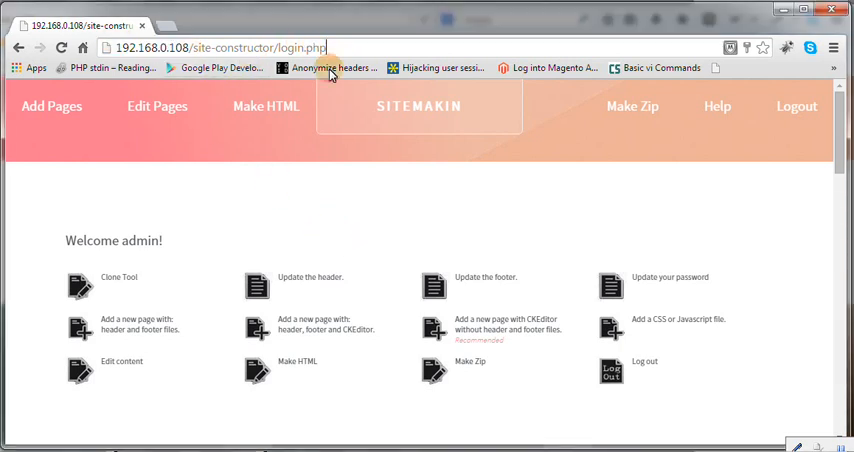
pyautogui.moveTo(284, 180)
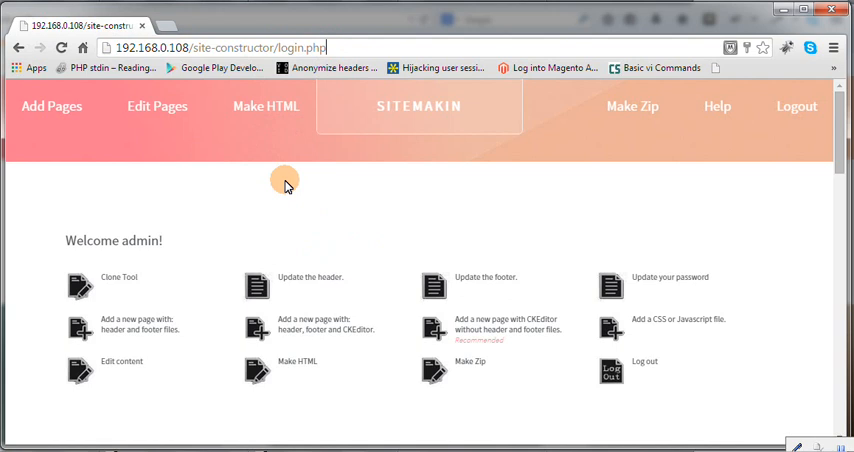
pyautogui.moveTo(188, 216)
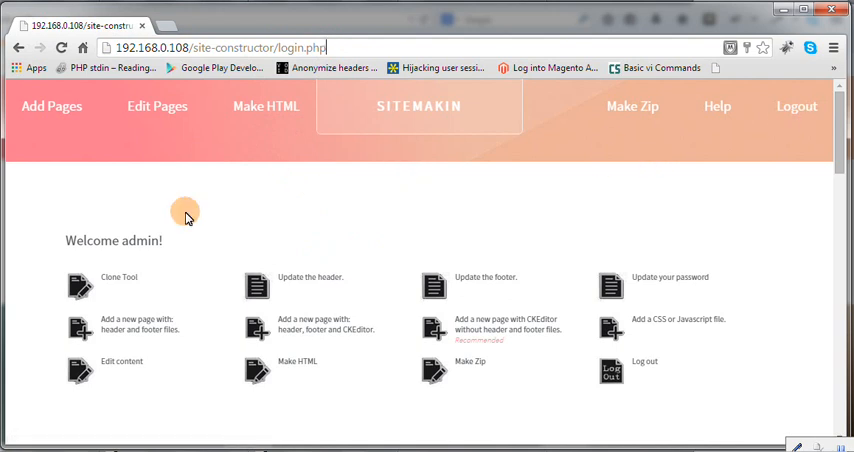
# - Enter sitemakin.com as the site to clone in the Clone Tool's URL field
pyautogui.click(78, 284)
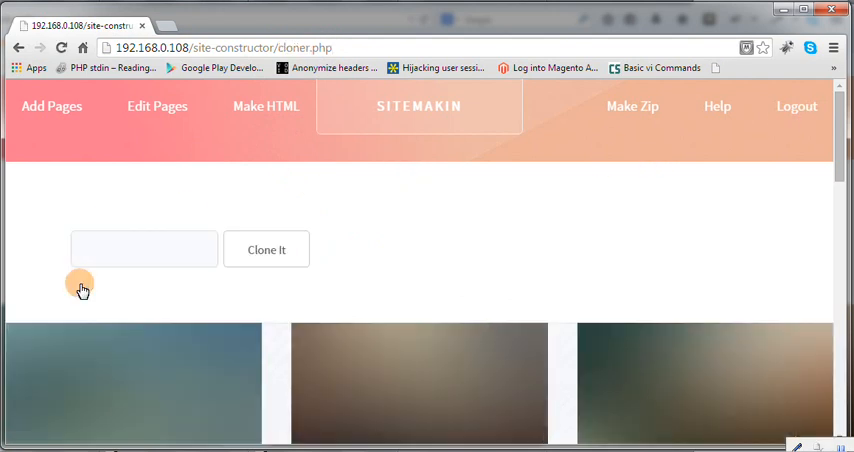
pyautogui.write('sitemakin')
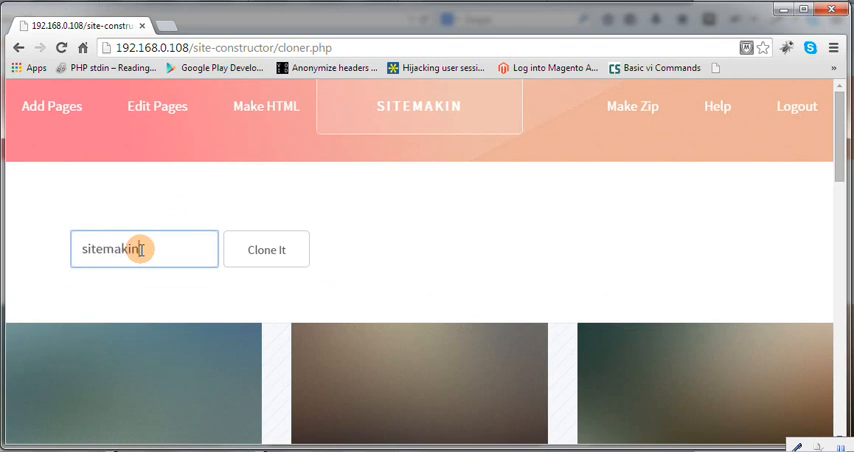
pyautogui.write('.com')
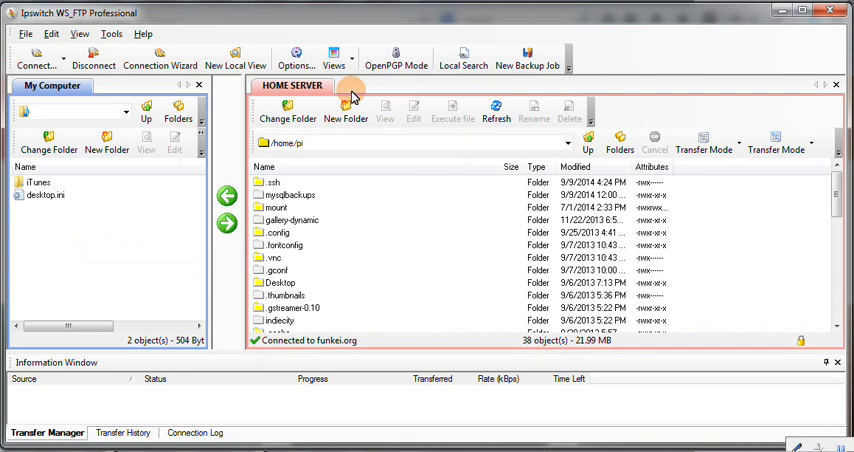
pyautogui.click(496, 112)
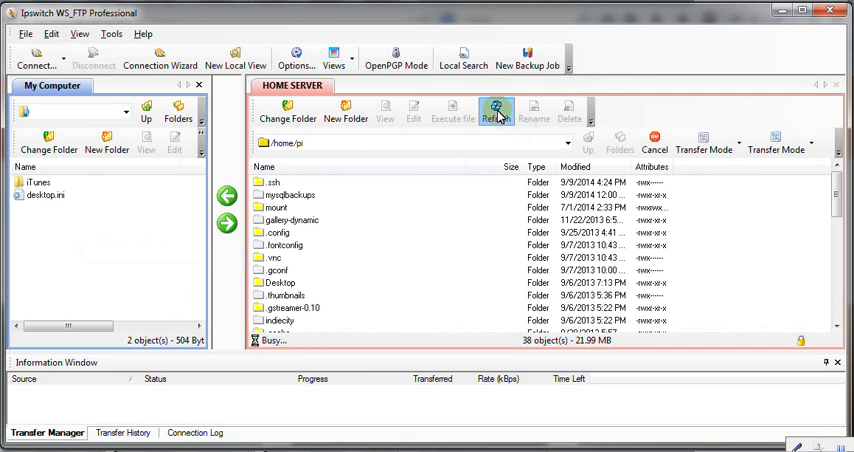
pyautogui.rightClick(132, 220)
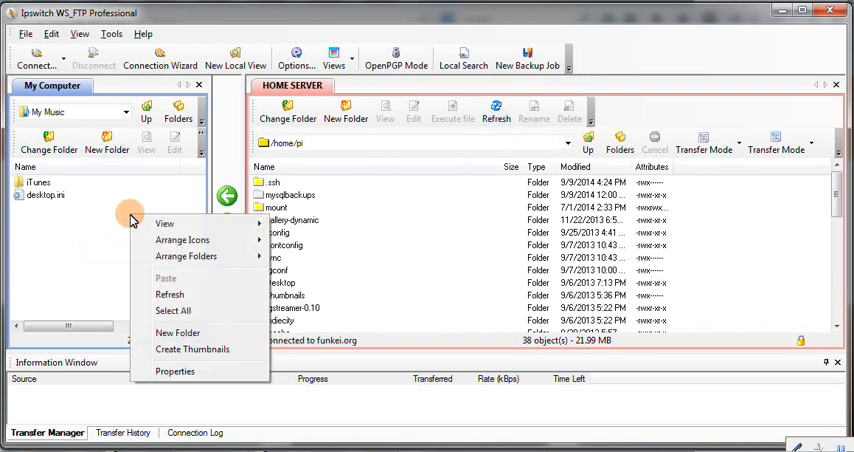
pyautogui.click(360, 238)
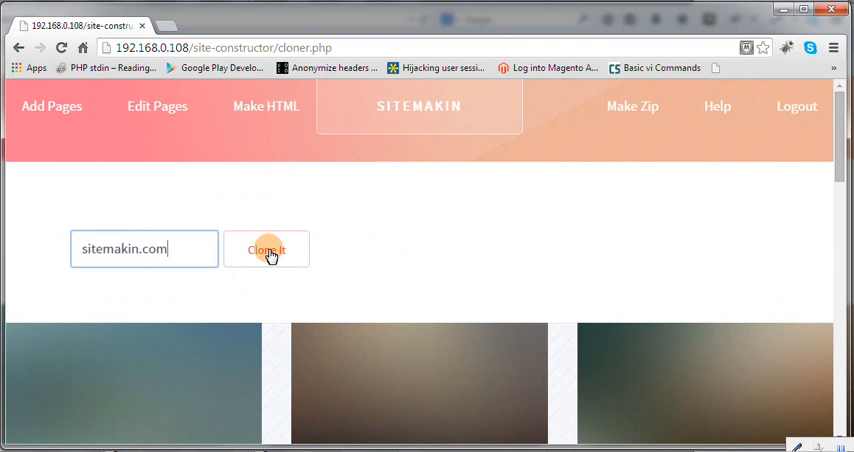
# - Submit the clone request for sitemakin.com with Clone It
pyautogui.click(266, 248)
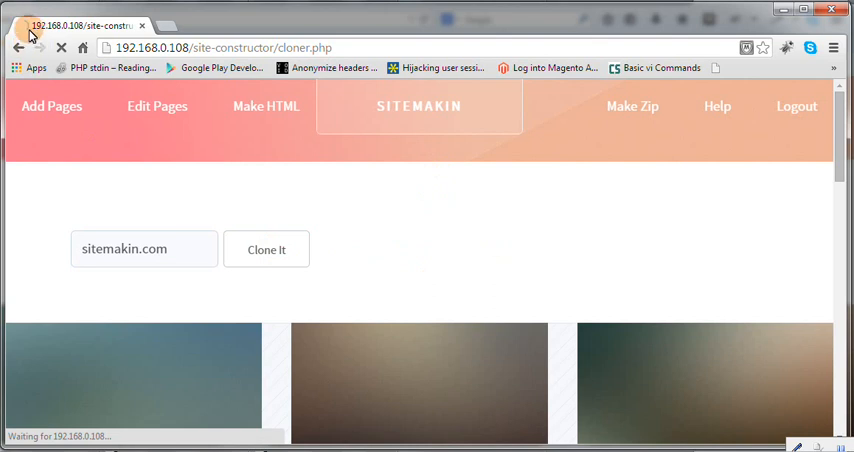
pyautogui.moveTo(104, 166)
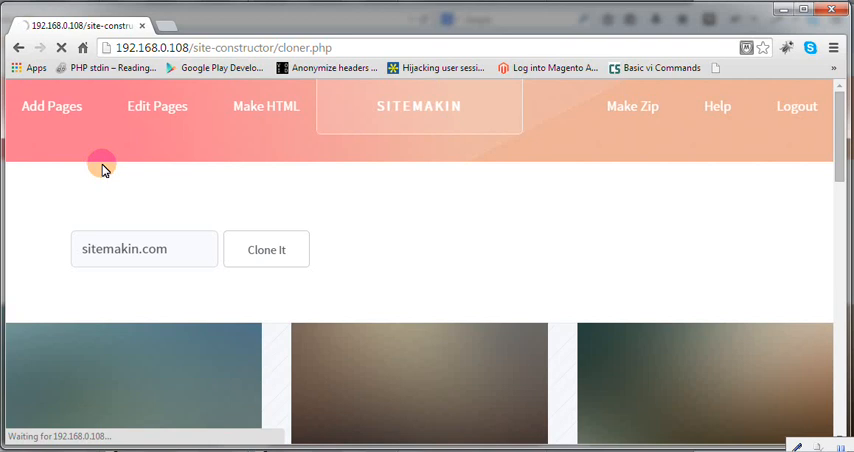
pyautogui.moveTo(214, 188)
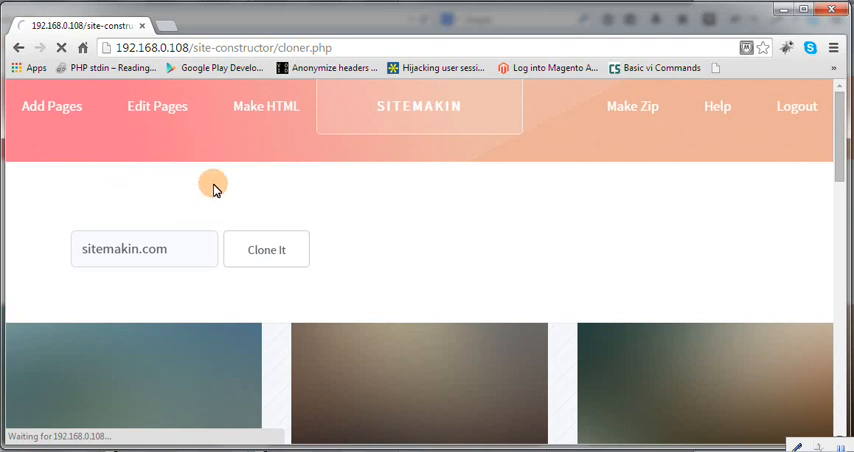
pyautogui.moveTo(408, 408)
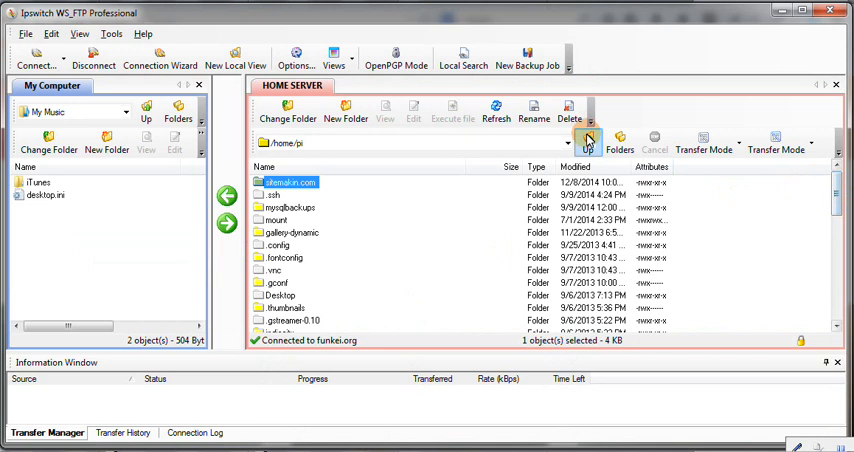
# - Select the new 421 KB sitemakin.com.zip in the Home Server file list
pyautogui.scroll(-3)
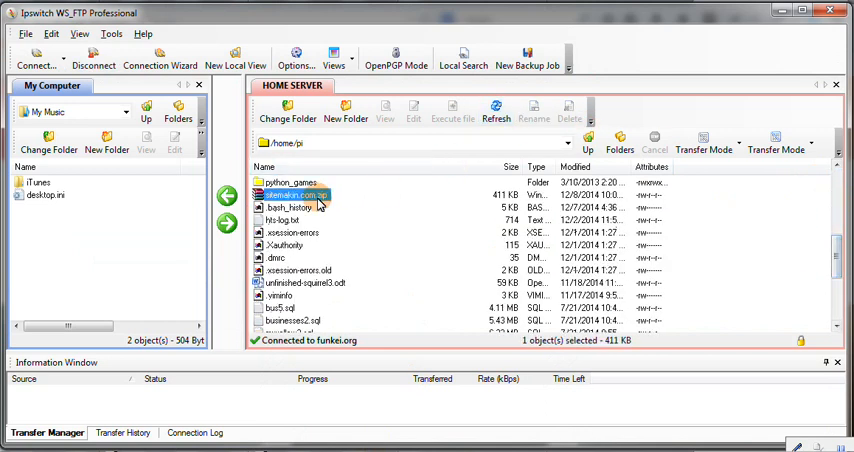
# - Download sitemakin.com.zip to the local folder and extract it there
pyautogui.click(226, 196)
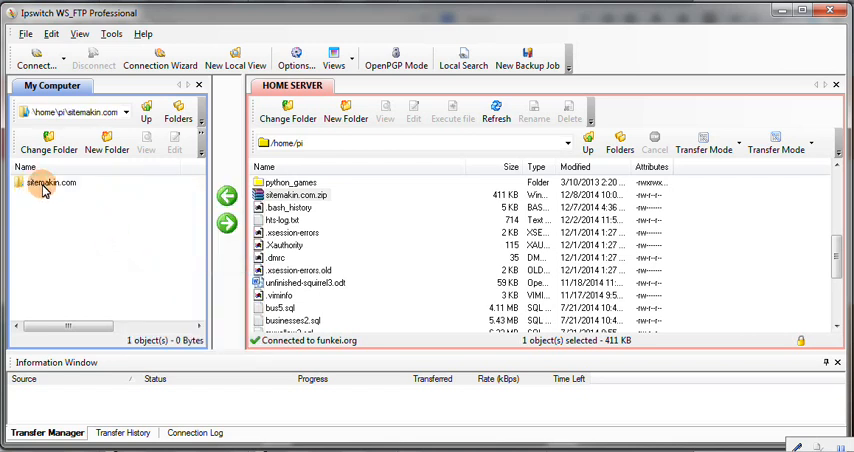
pyautogui.rightClick(44, 244)
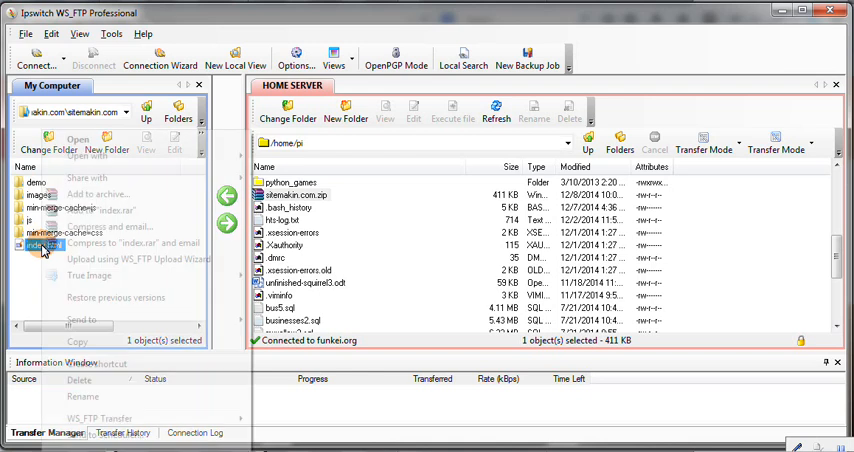
pyautogui.click(88, 156)
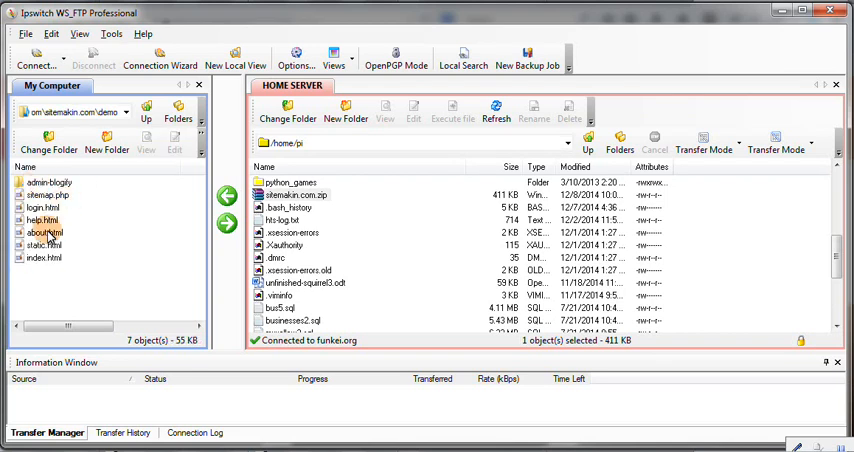
# - Open login.html in Google Chrome and view its page source showing the HTTrack comment
pyautogui.rightClick(40, 208)
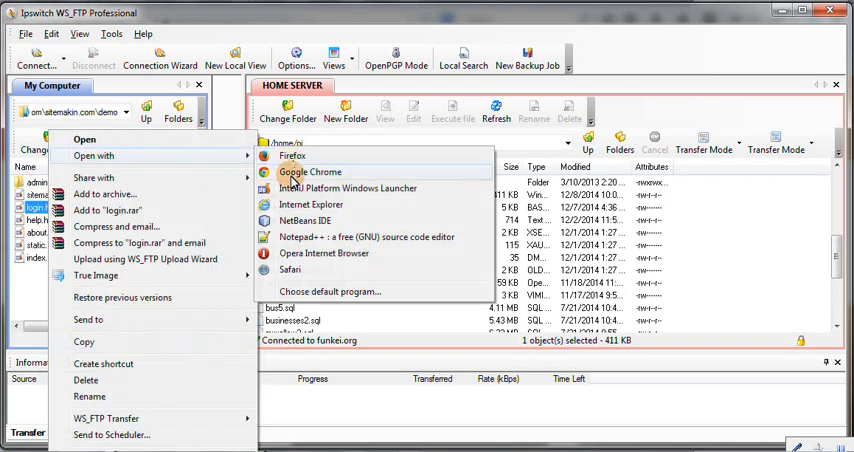
pyautogui.click(310, 172)
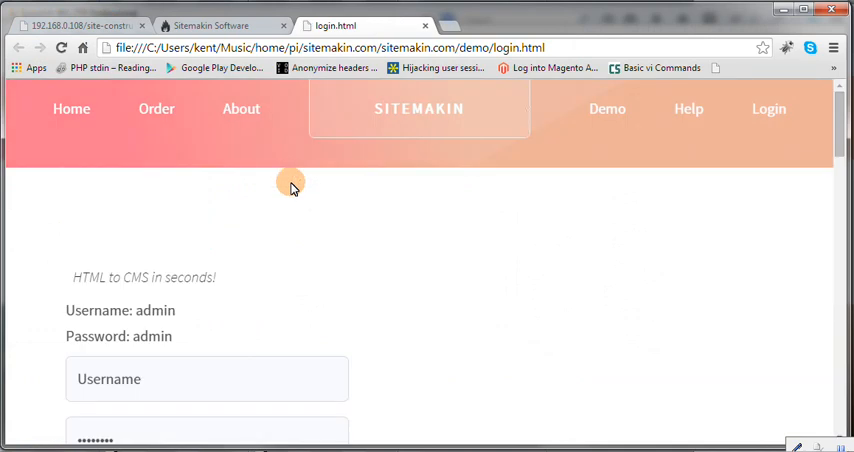
pyautogui.scroll(-3)
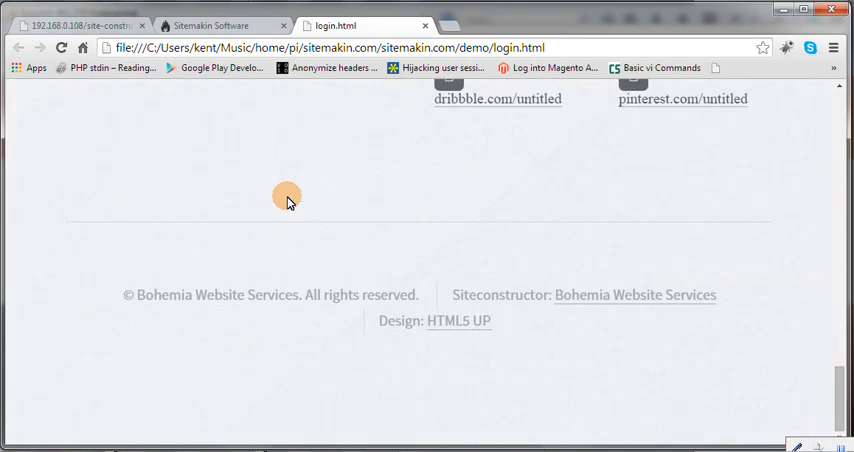
pyautogui.rightClick(288, 196)
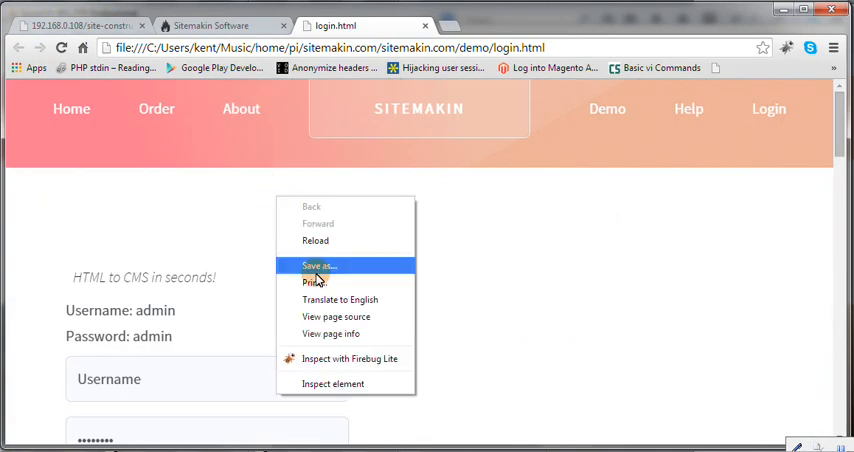
pyautogui.click(336, 316)
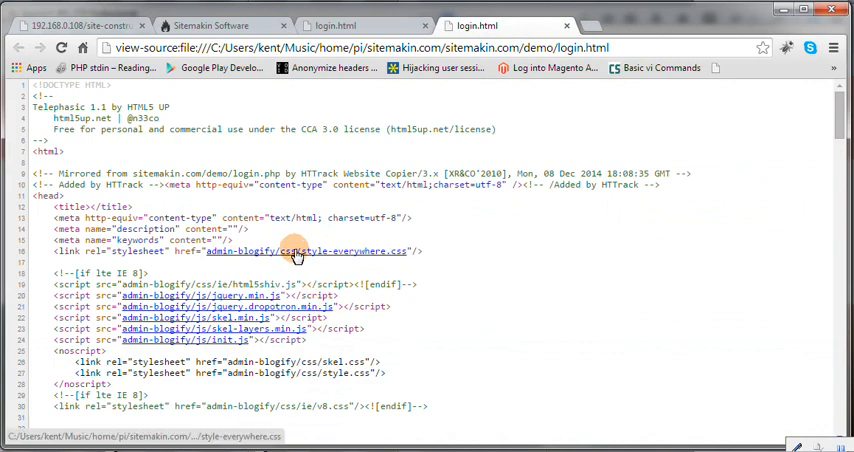